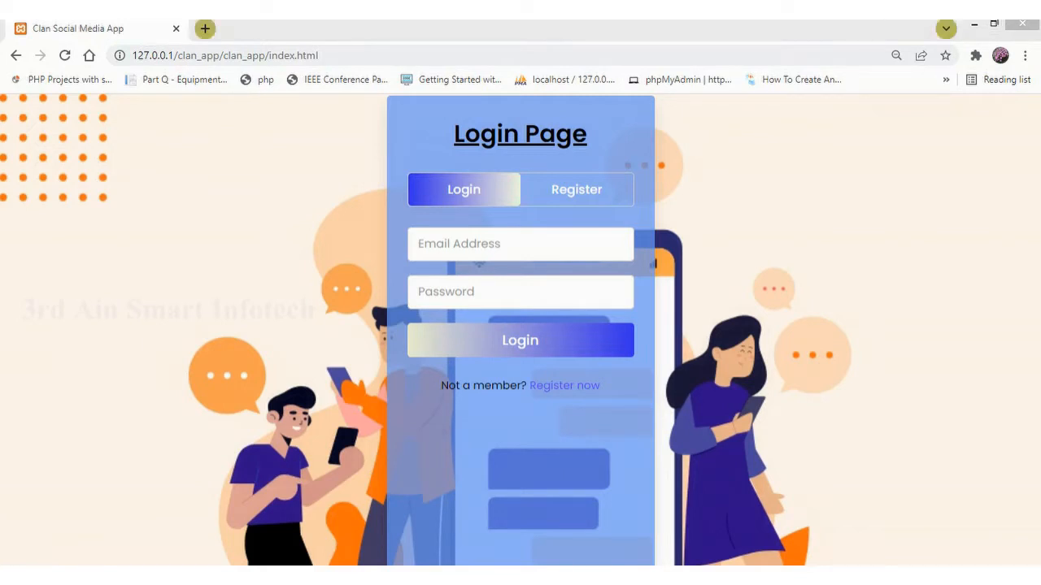
- Start registering a new member named 'abd' with 'th (14)' as the profile photo
left_click(575, 189)
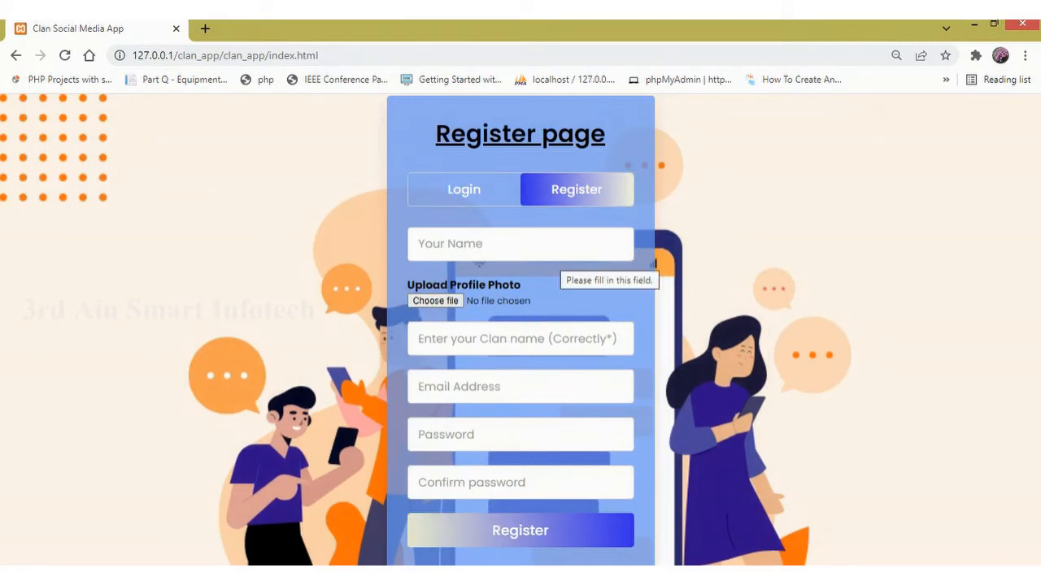
type("abd")
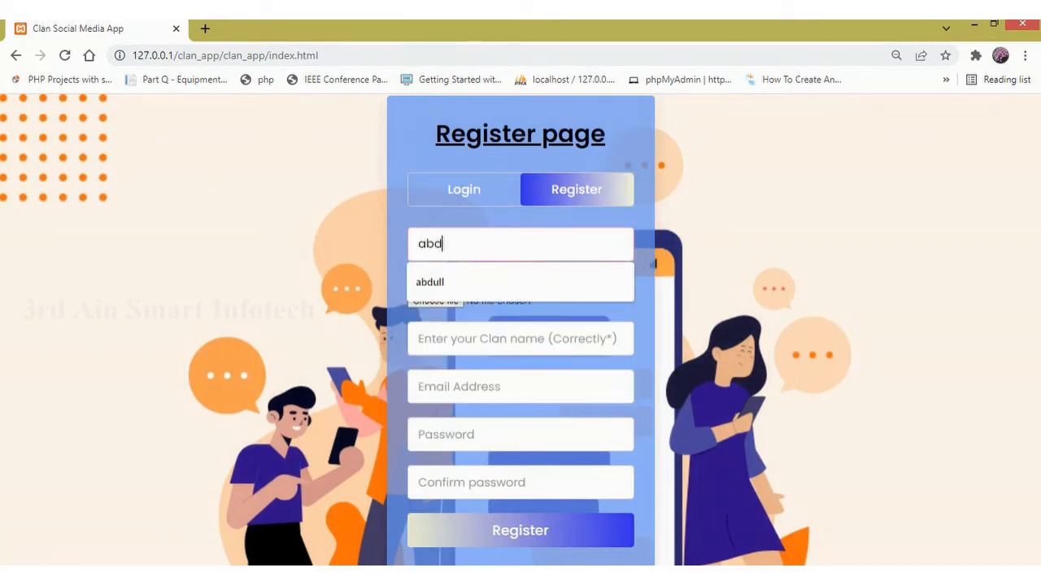
left_click(520, 283)
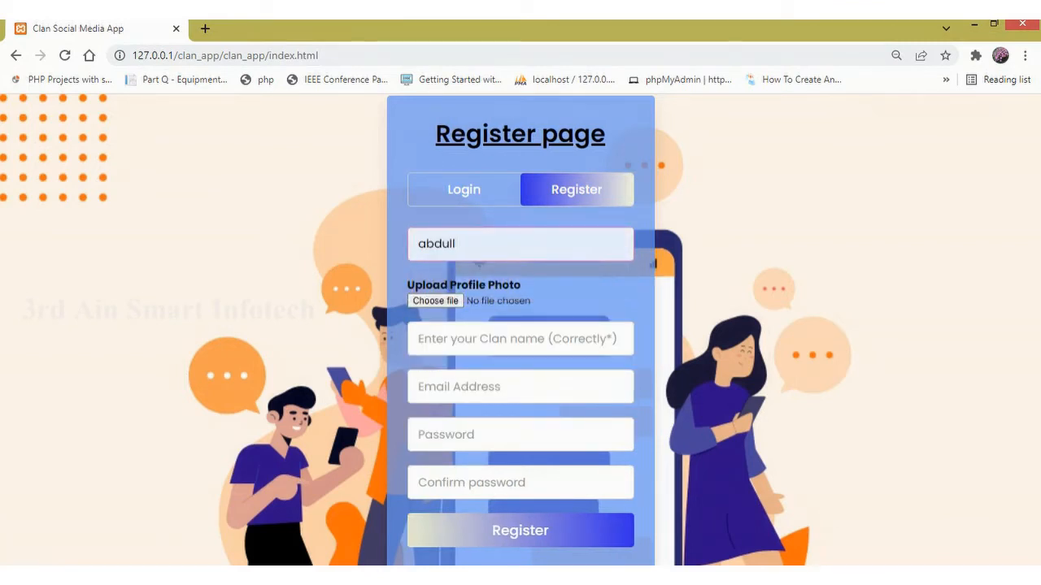
left_click(436, 299)
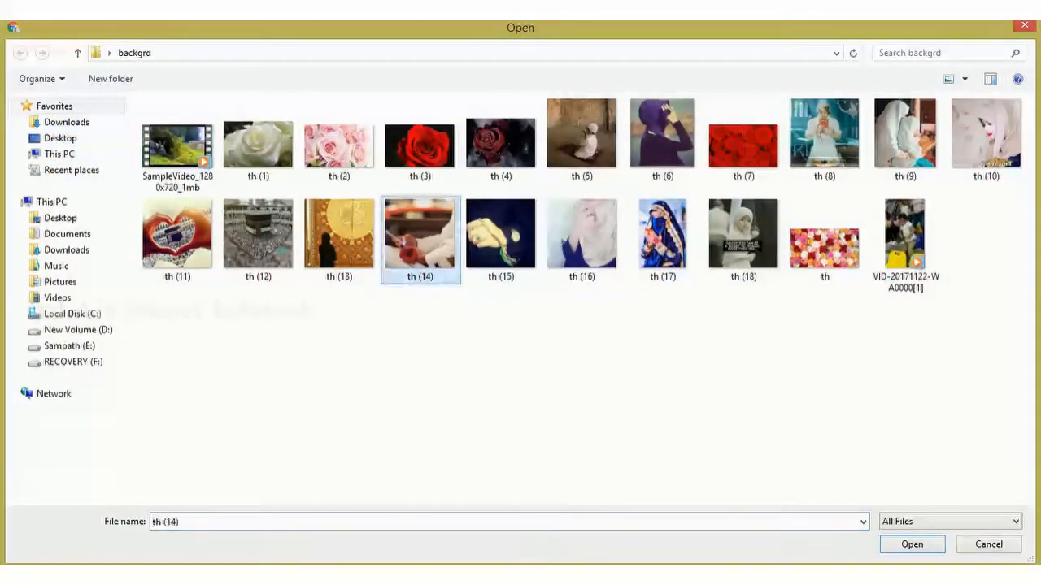
left_click(911, 543)
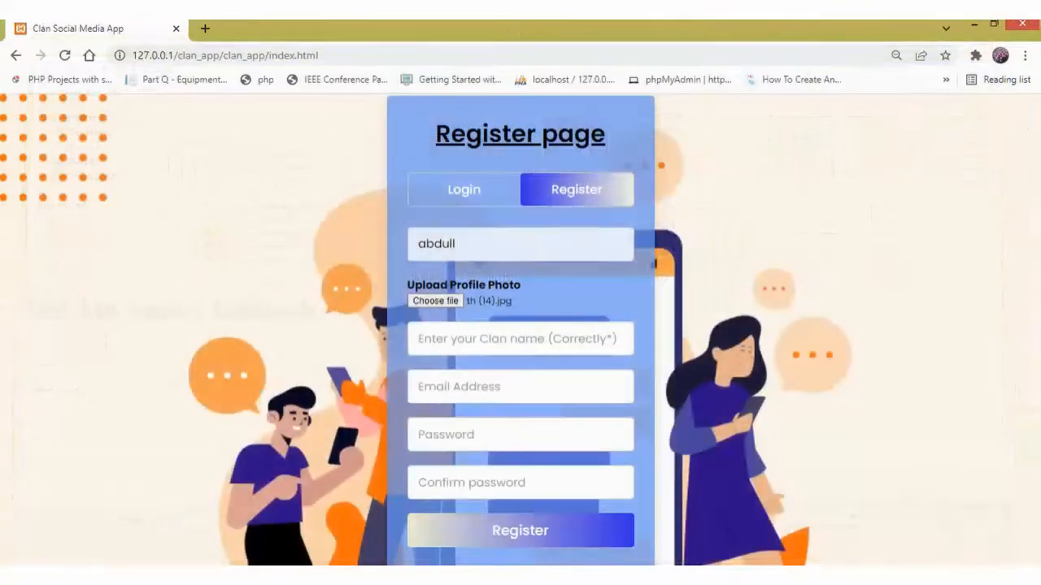
- Enter clan name khan, email and matching password, then submit the registration
type("kh")
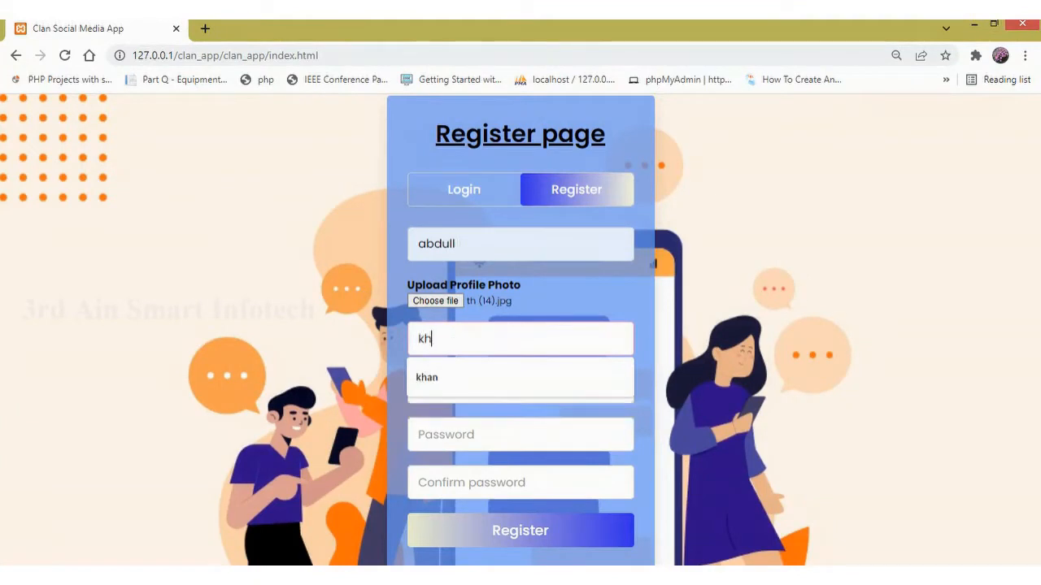
left_click(521, 387)
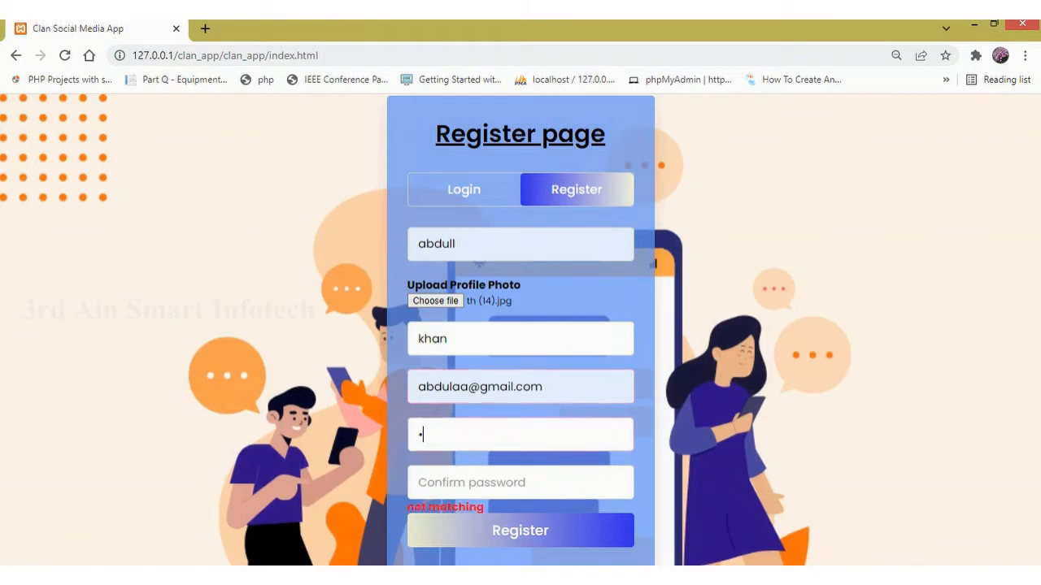
type("••••")
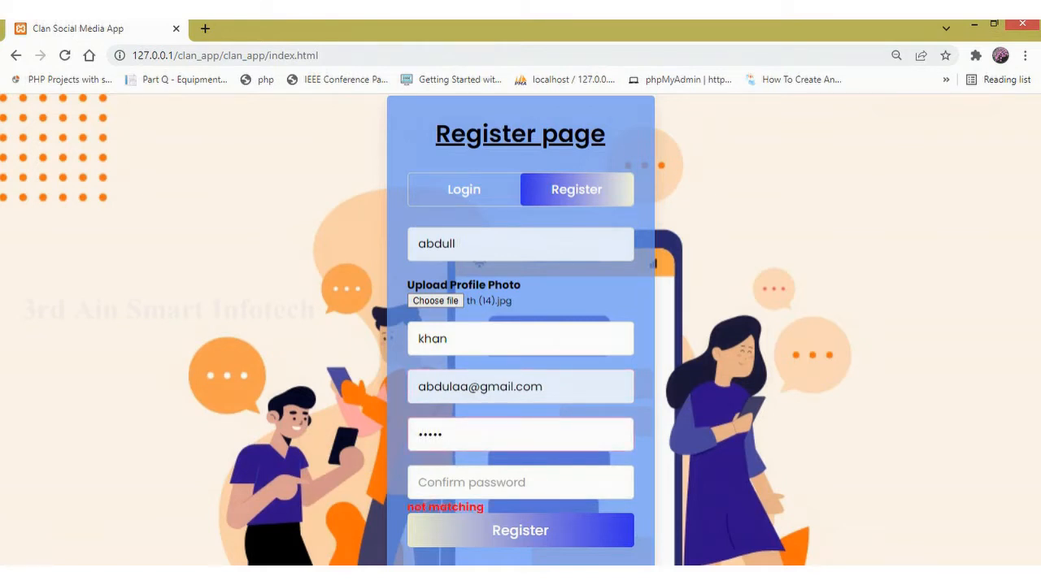
type("••")
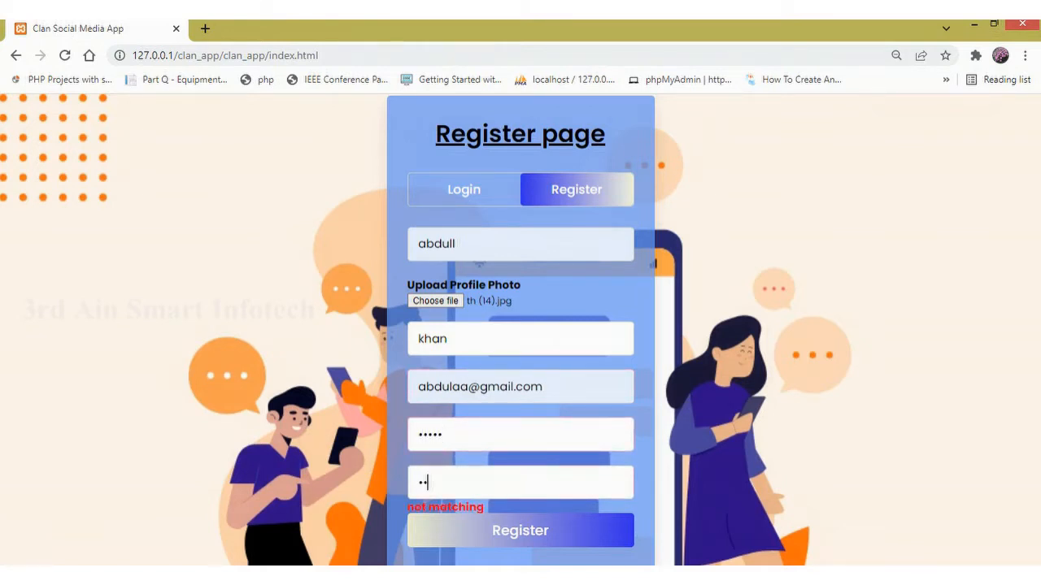
type("••••")
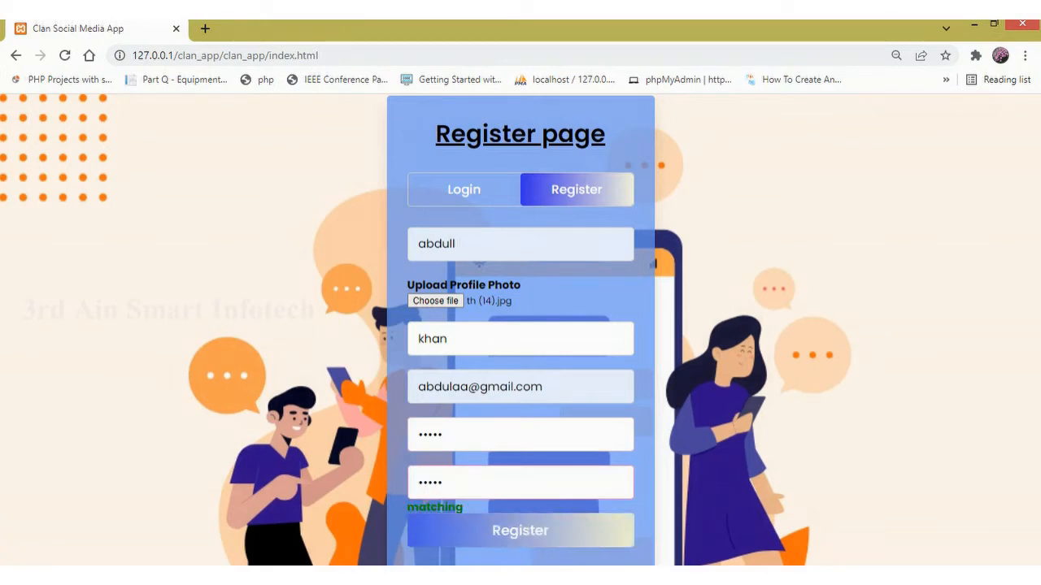
left_click(520, 530)
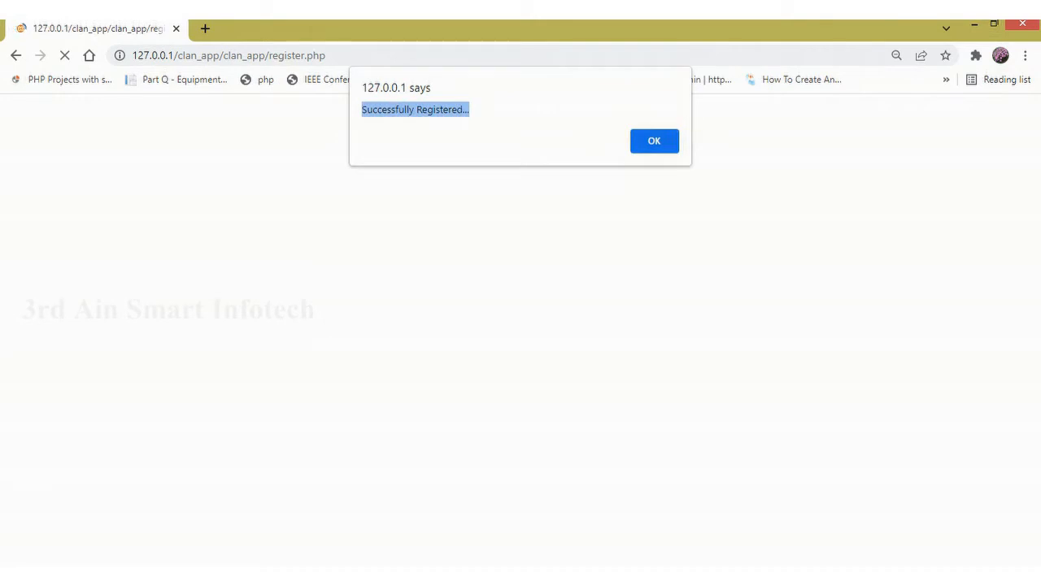
- Log in with the newly registered email and password and acknowledge the success alert
left_click(654, 140)
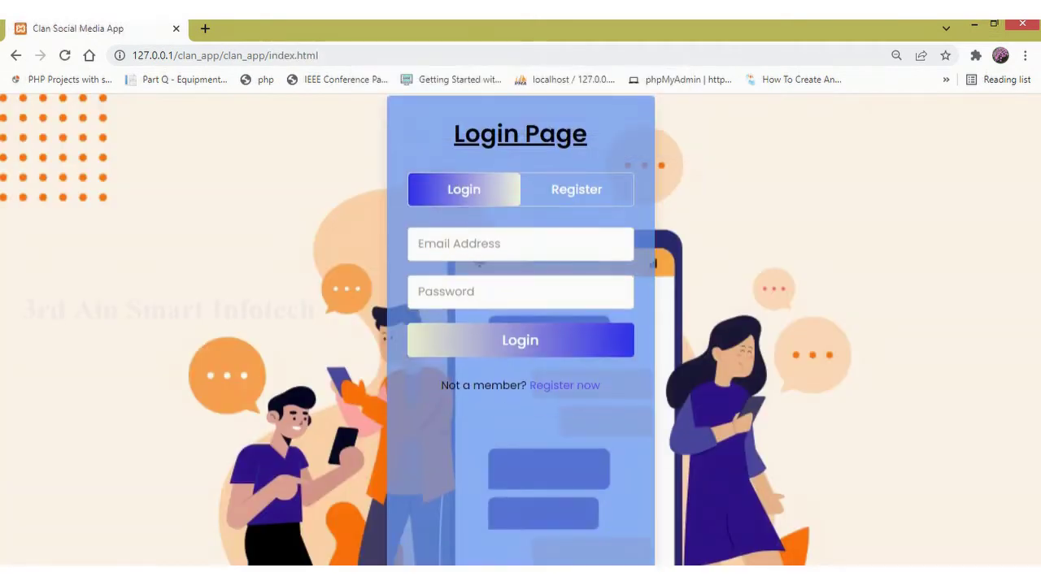
left_click(520, 244)
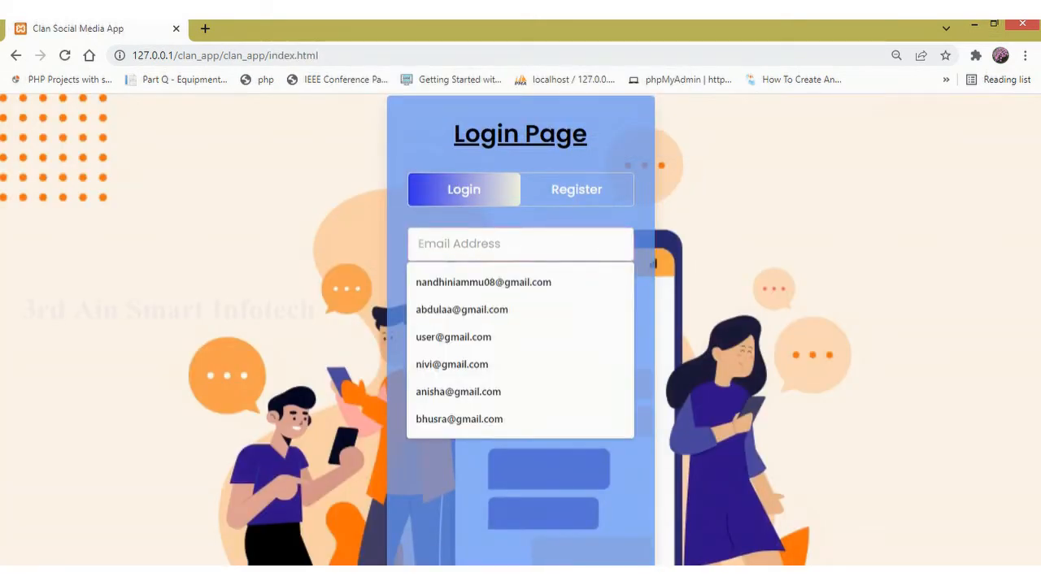
left_click(462, 309)
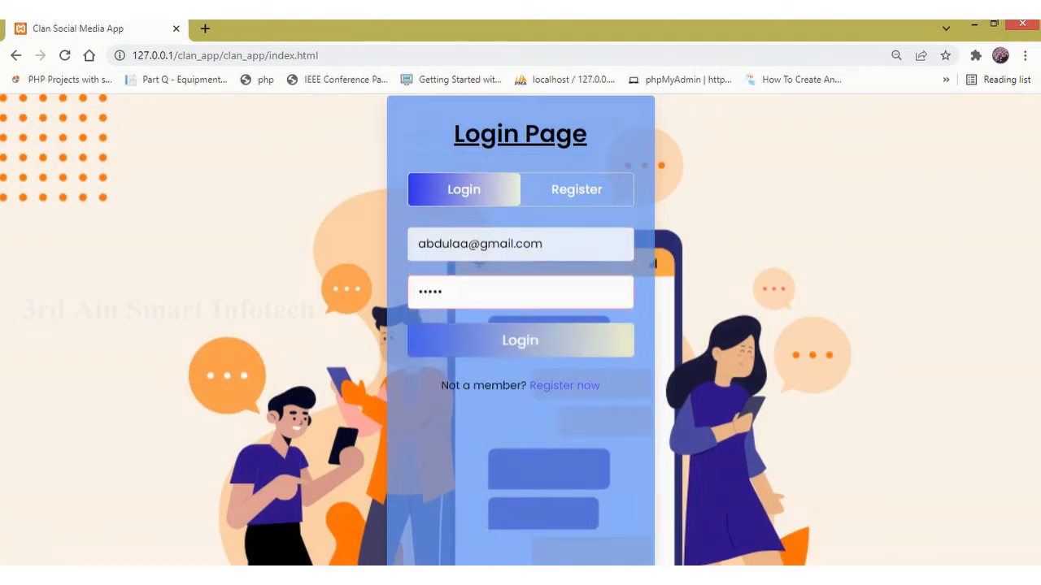
left_click(520, 340)
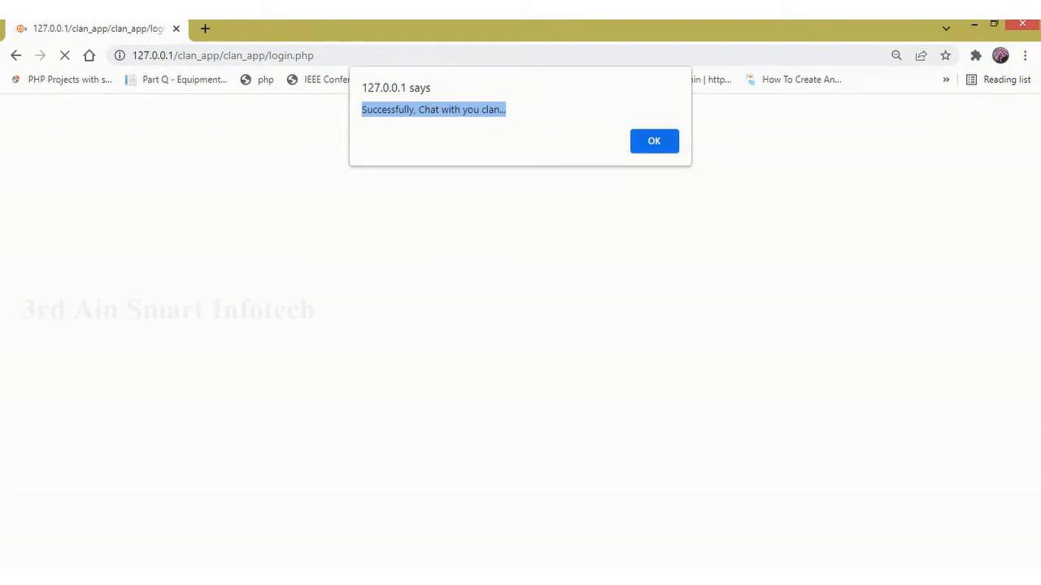
left_click(653, 140)
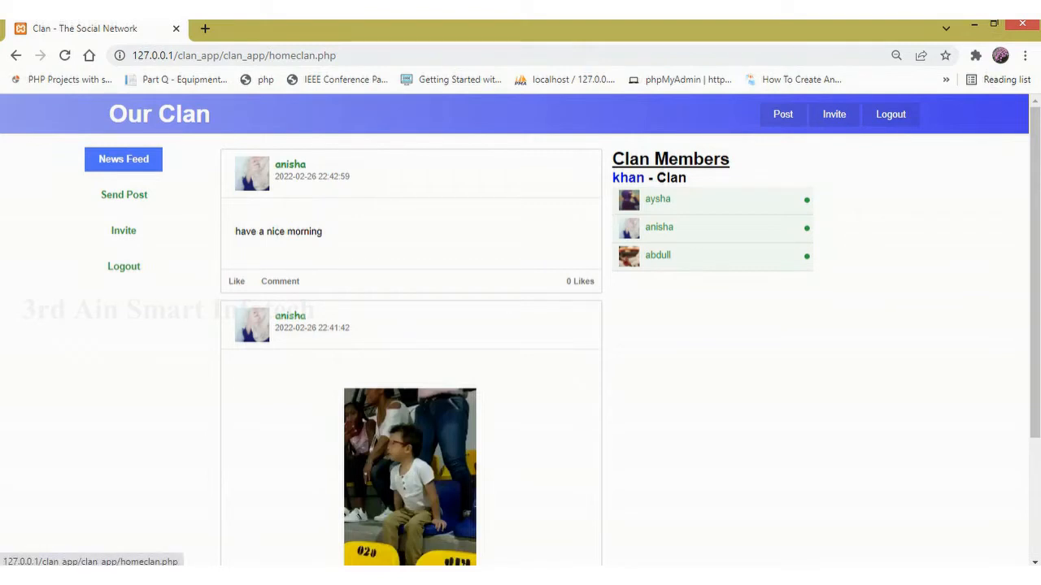
mouse_move(124, 230)
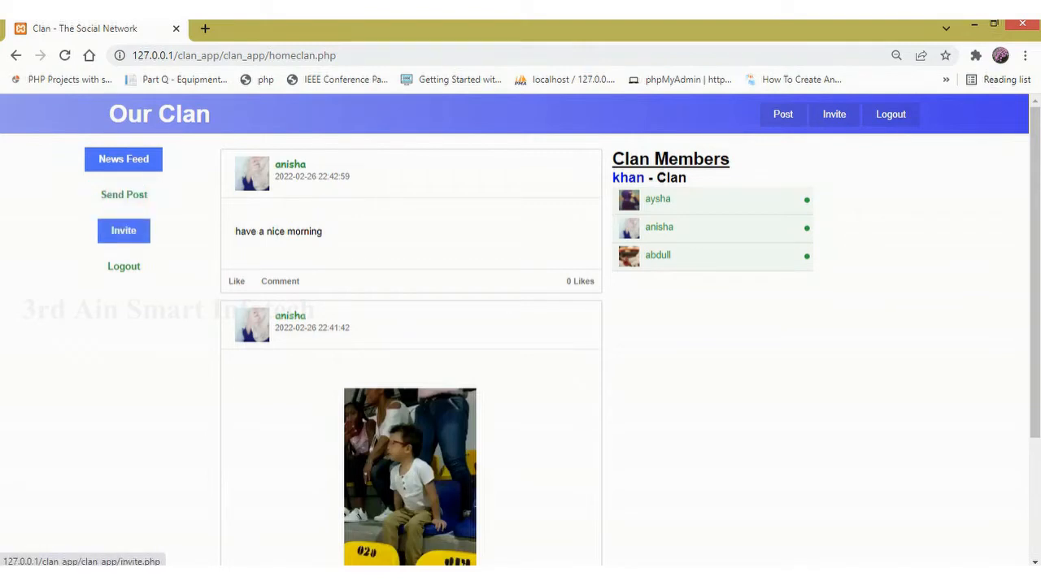
mouse_move(123, 267)
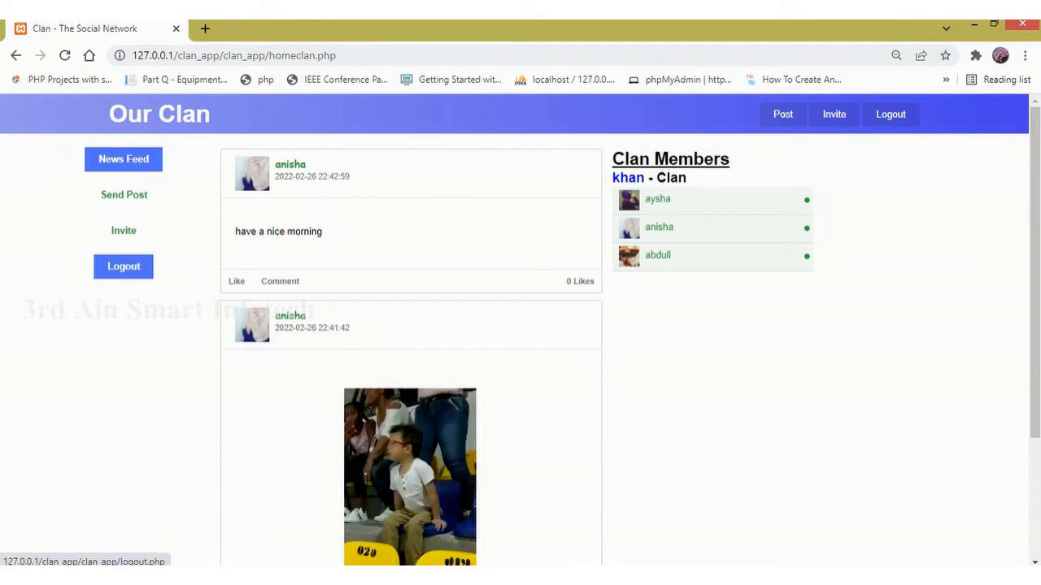
mouse_move(123, 266)
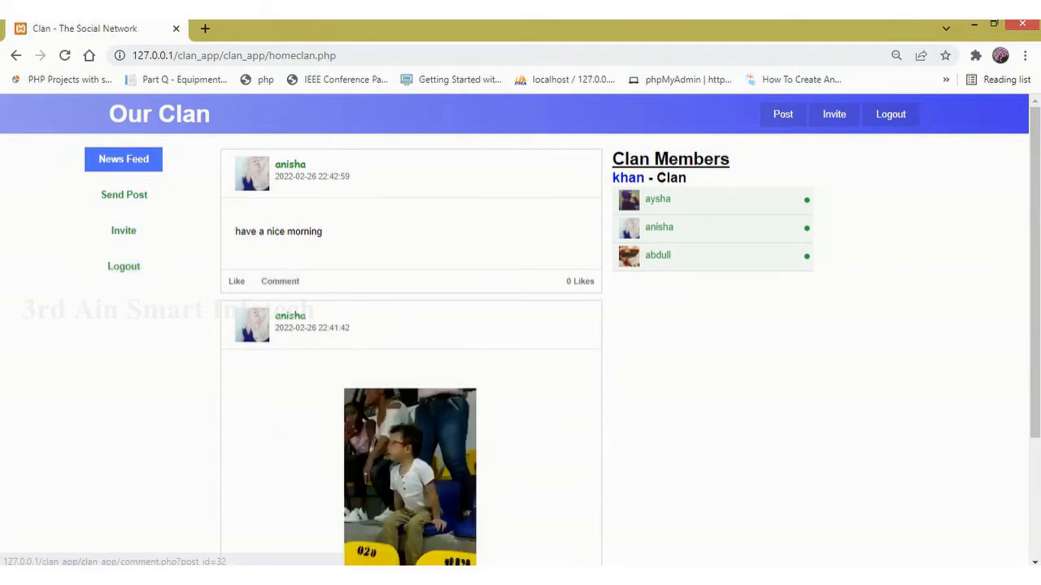
- Browse the news feed and go to the Send Post page from the sidebar
scroll("down", 3)
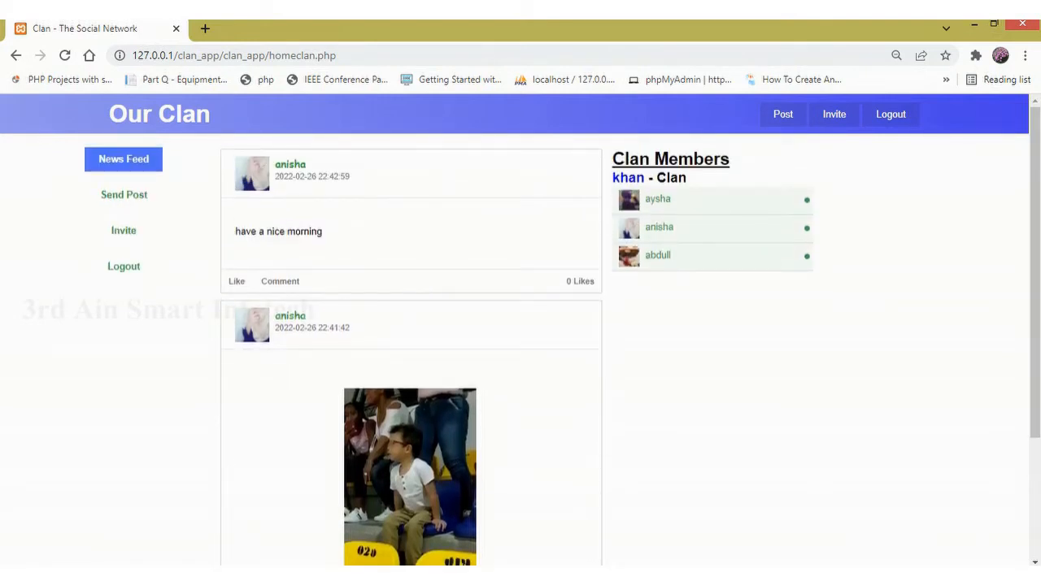
left_click(124, 195)
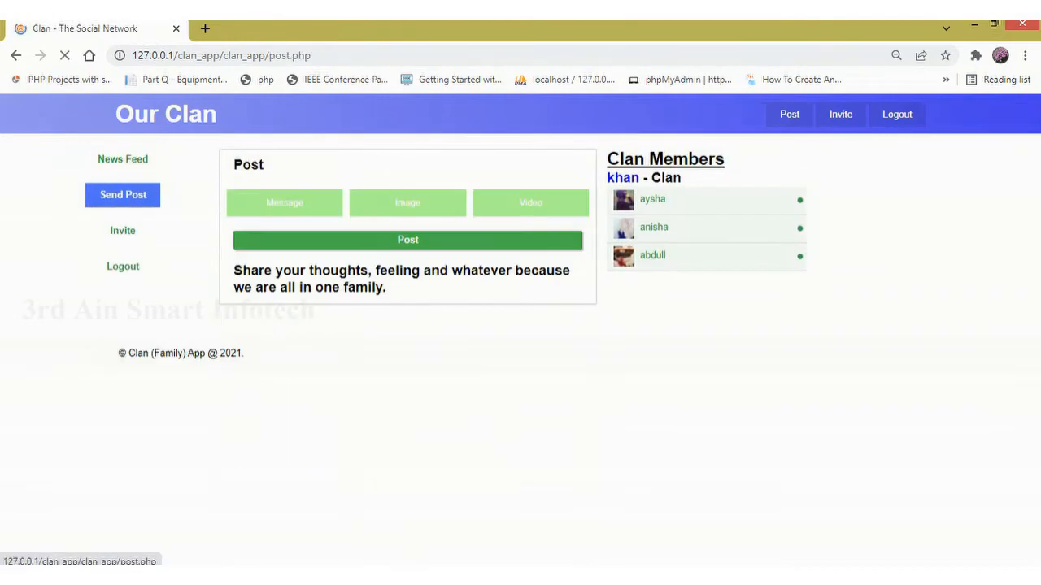
- Look through the message, image and video post options and settle on an image post
left_click(283, 201)
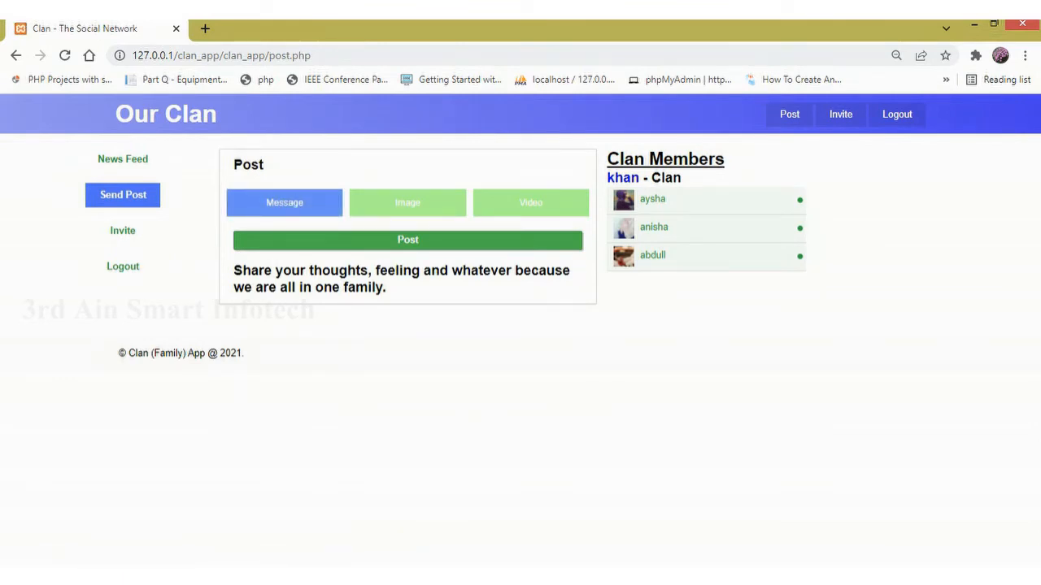
mouse_move(530, 201)
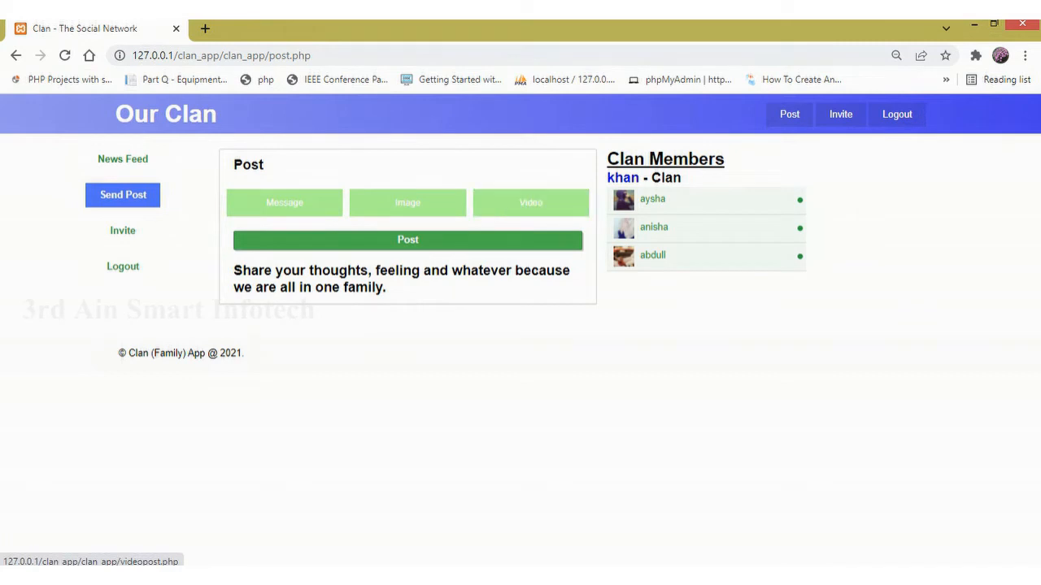
left_click(283, 202)
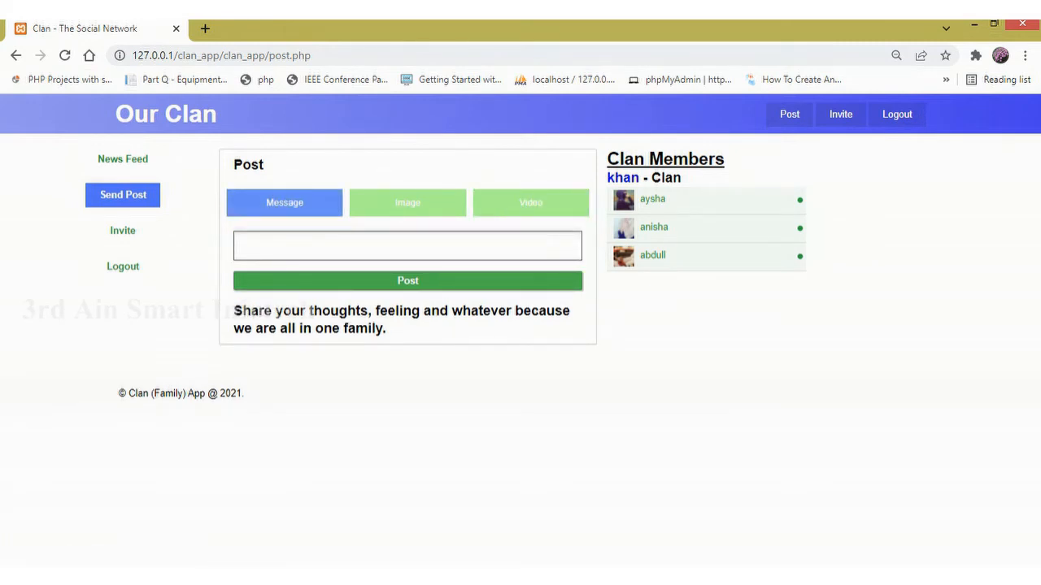
left_click(407, 202)
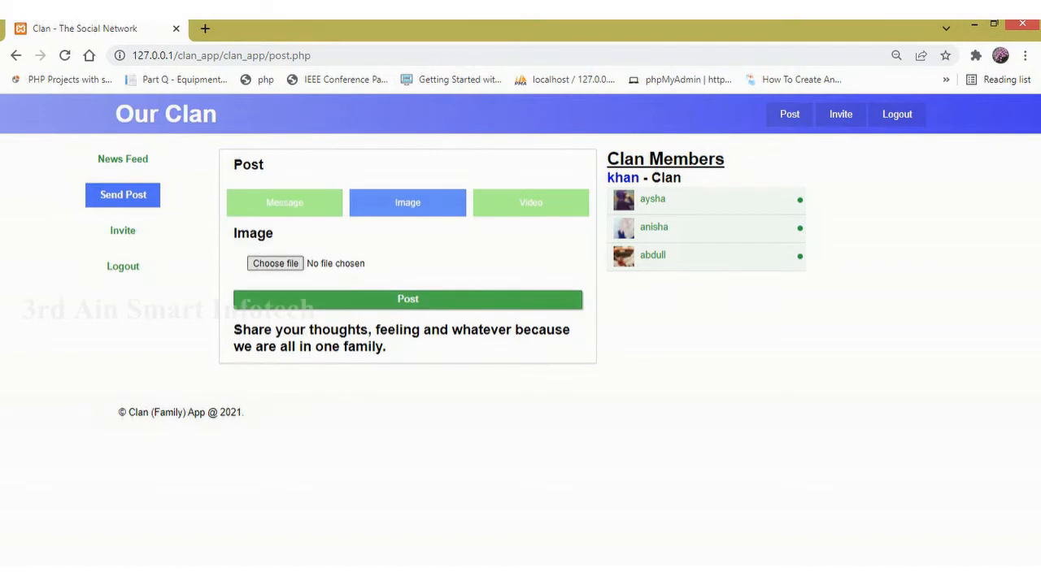
left_click(530, 202)
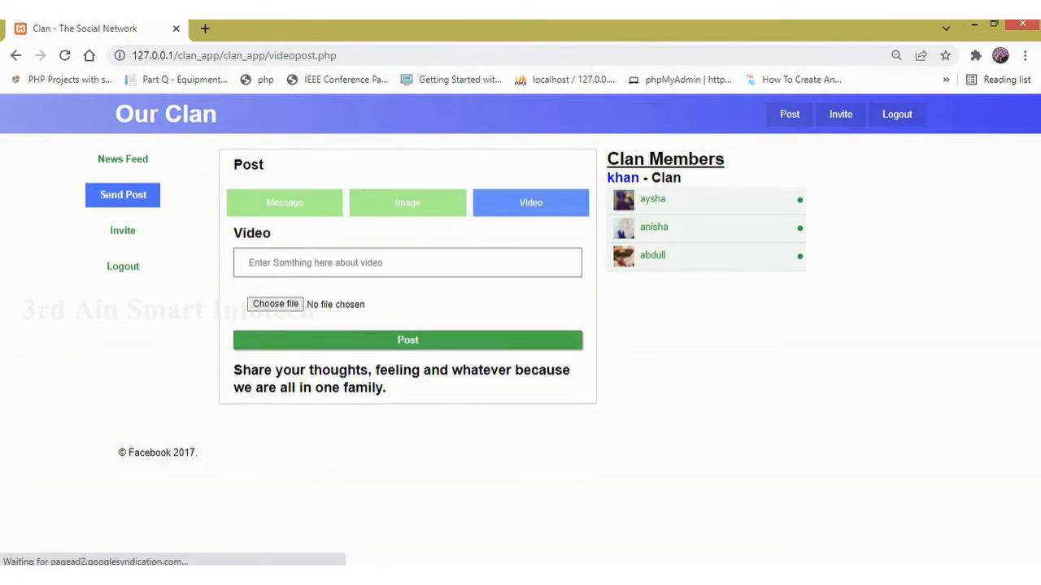
left_click(407, 340)
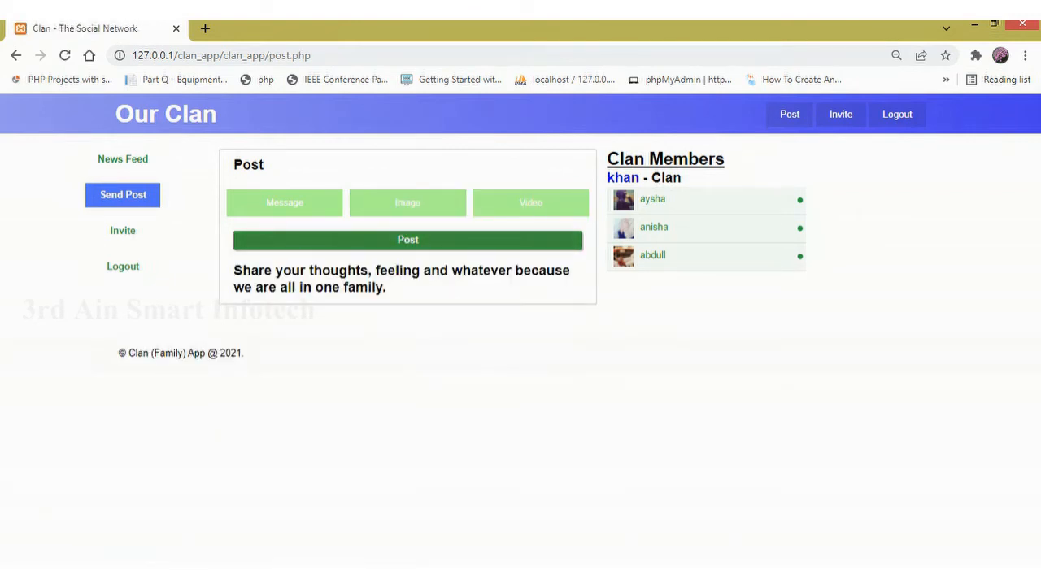
left_click(407, 202)
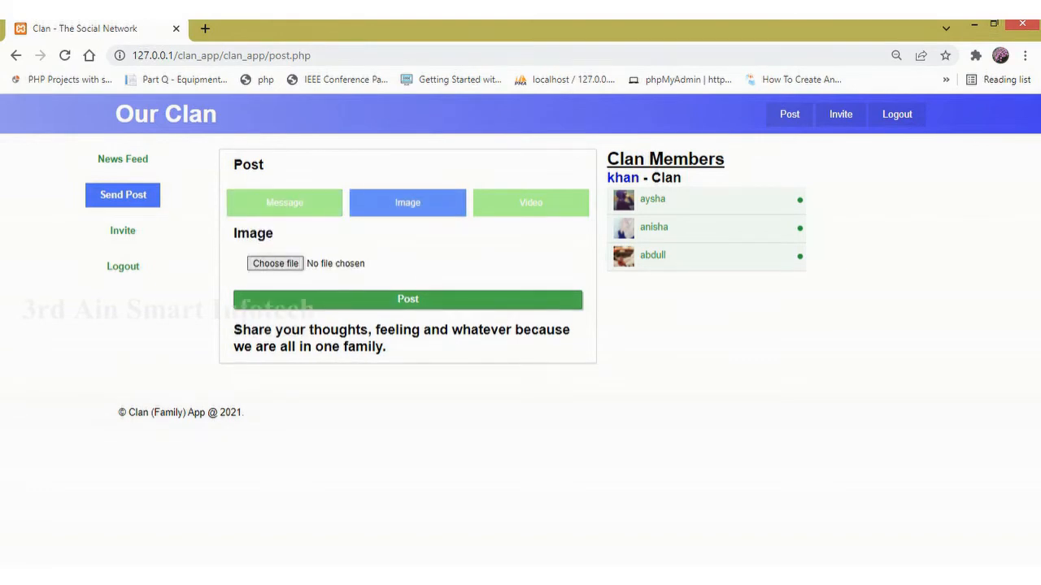
- Attach the red roses picture 'th (7).jpg' and publish it, confirming the success alert
left_click(275, 264)
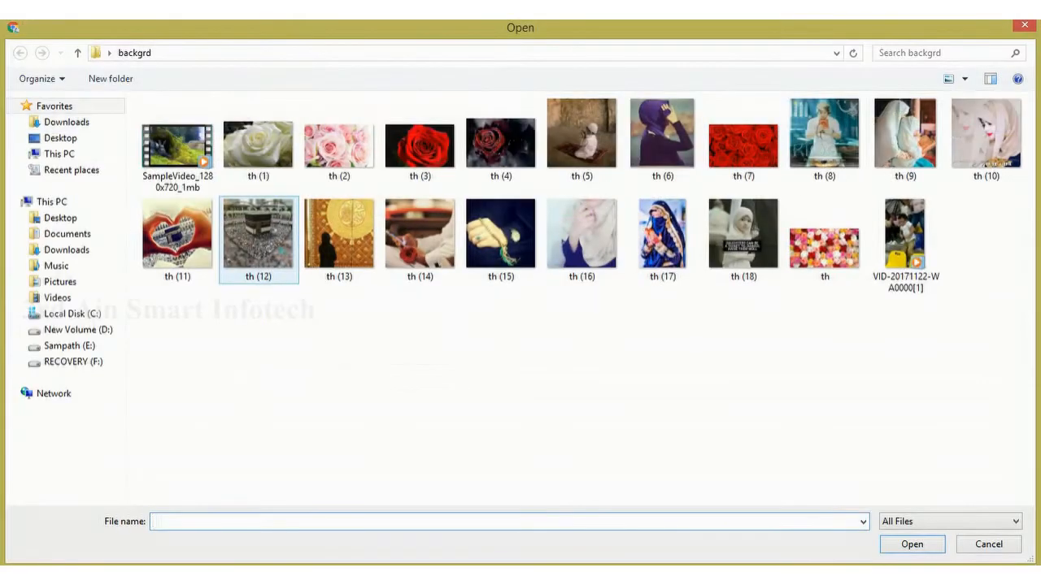
left_click(338, 133)
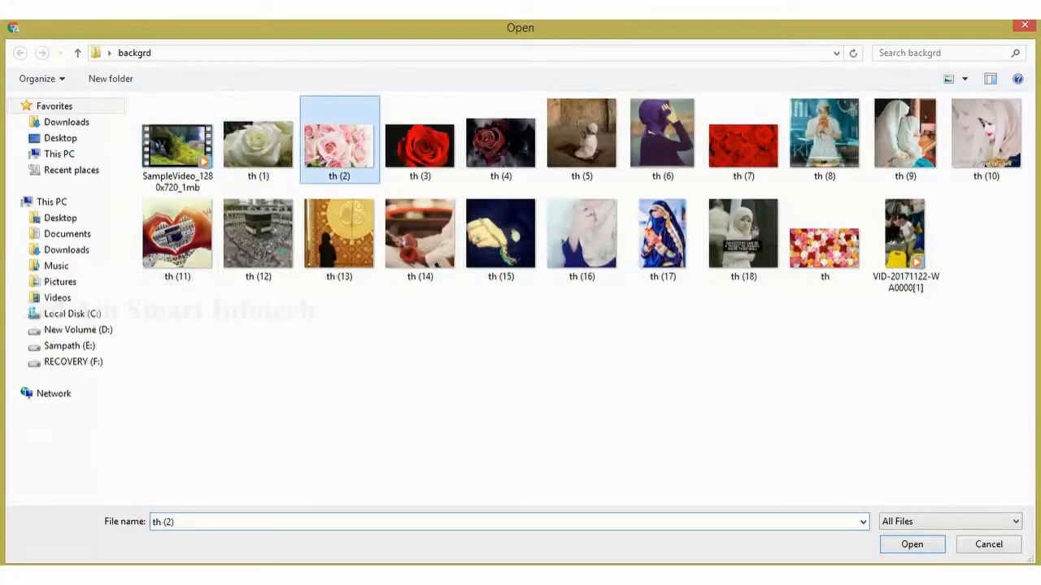
left_click(742, 133)
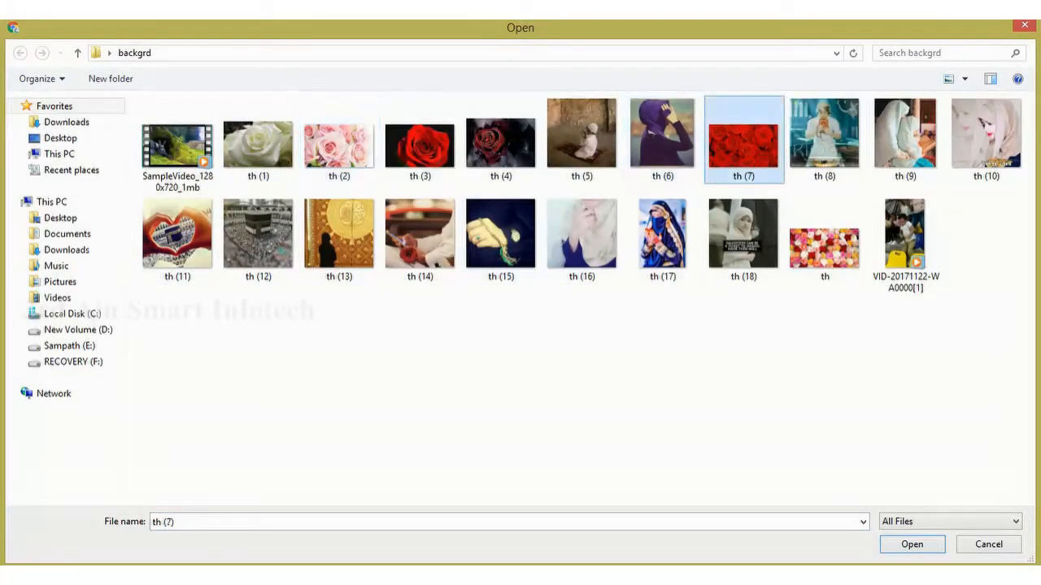
left_click(911, 543)
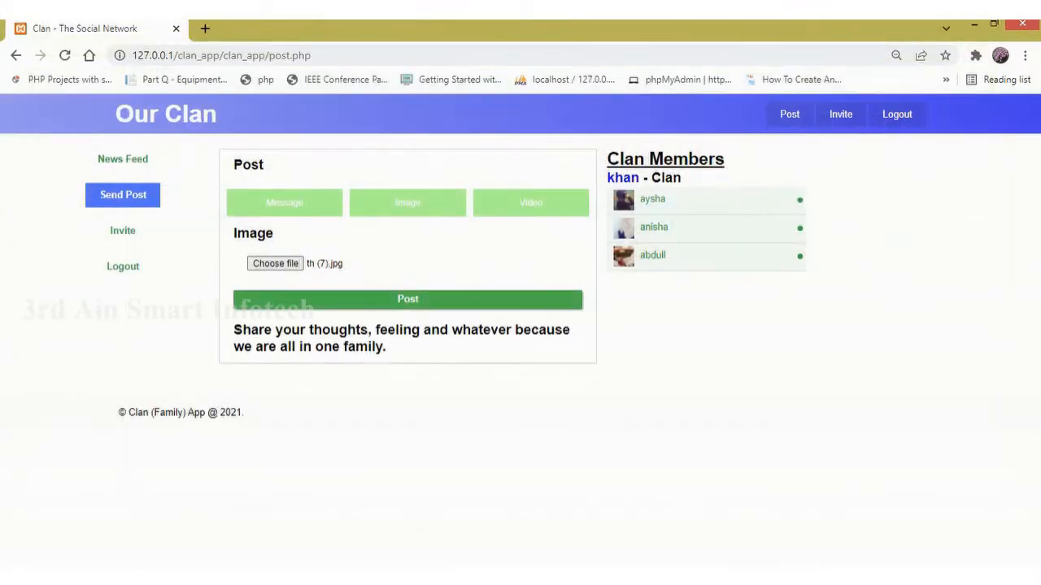
left_click(407, 299)
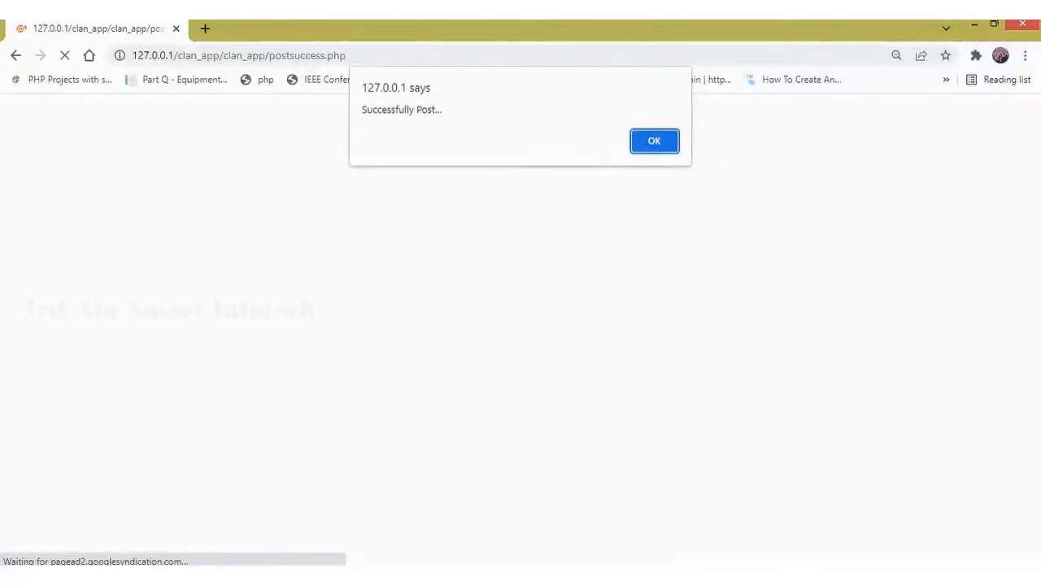
left_click(654, 140)
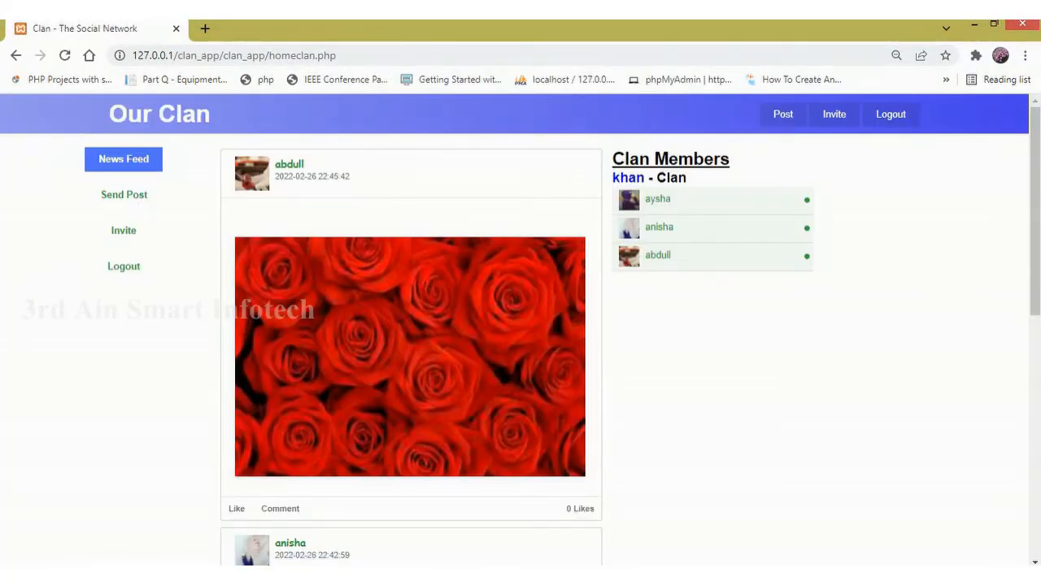
- Like Anisha's 'have a nice morning' post and go to its comments page
scroll("down", 3)
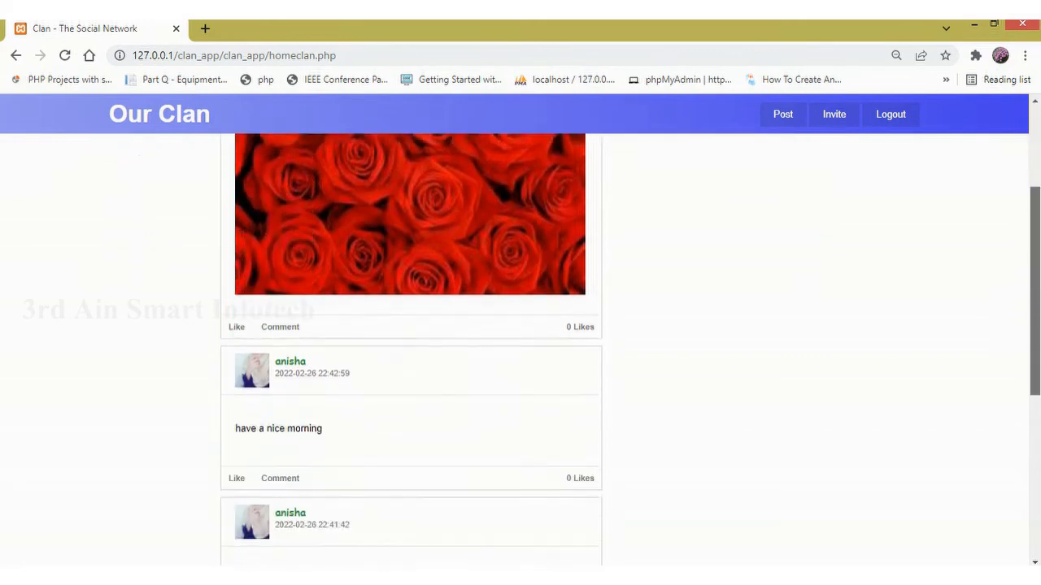
left_click(236, 327)
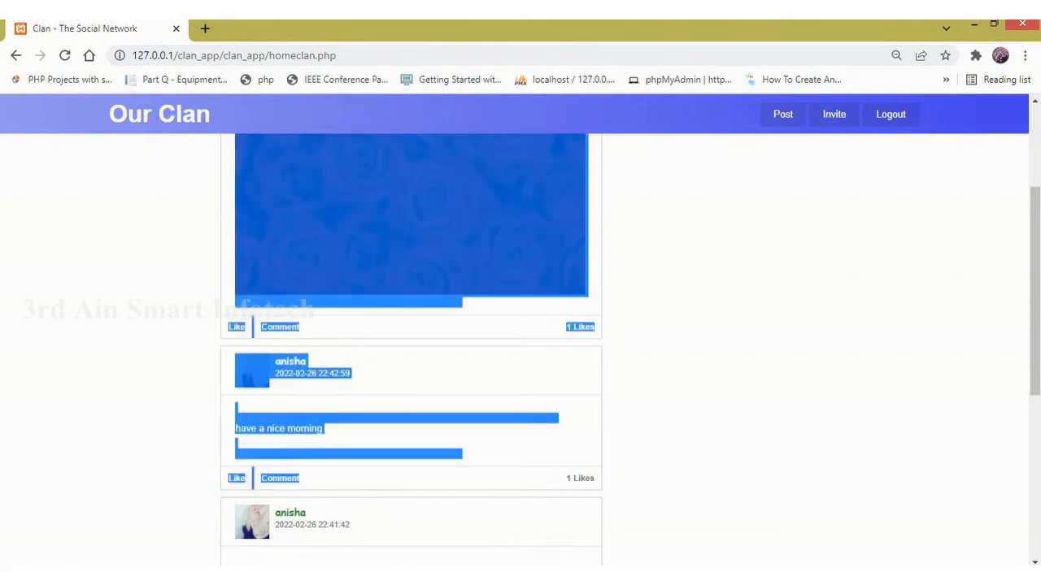
left_click(280, 478)
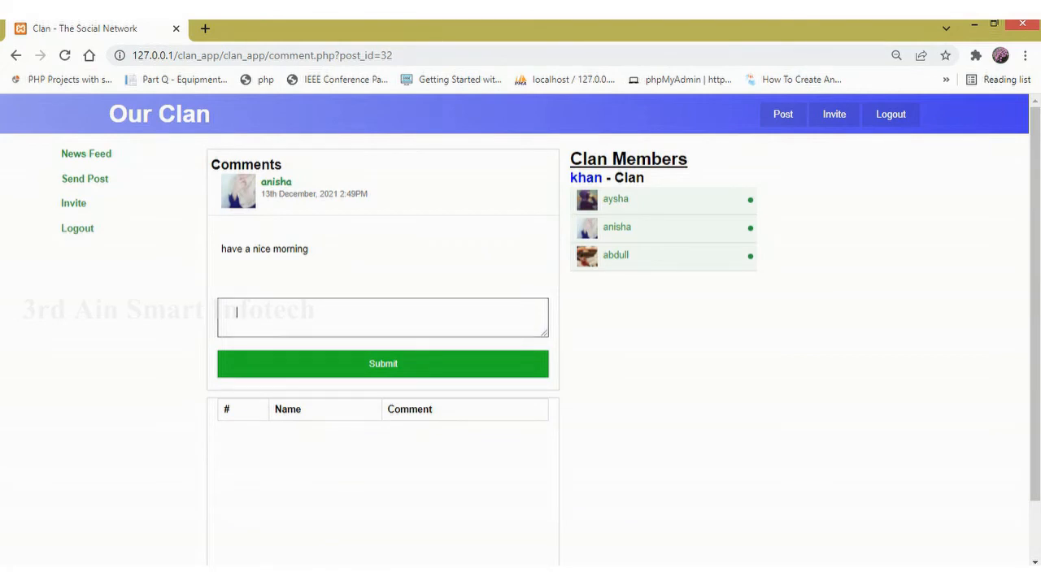
- Submit the comment 'good morning', confirm the alert and scroll back through the news feed
type("good")
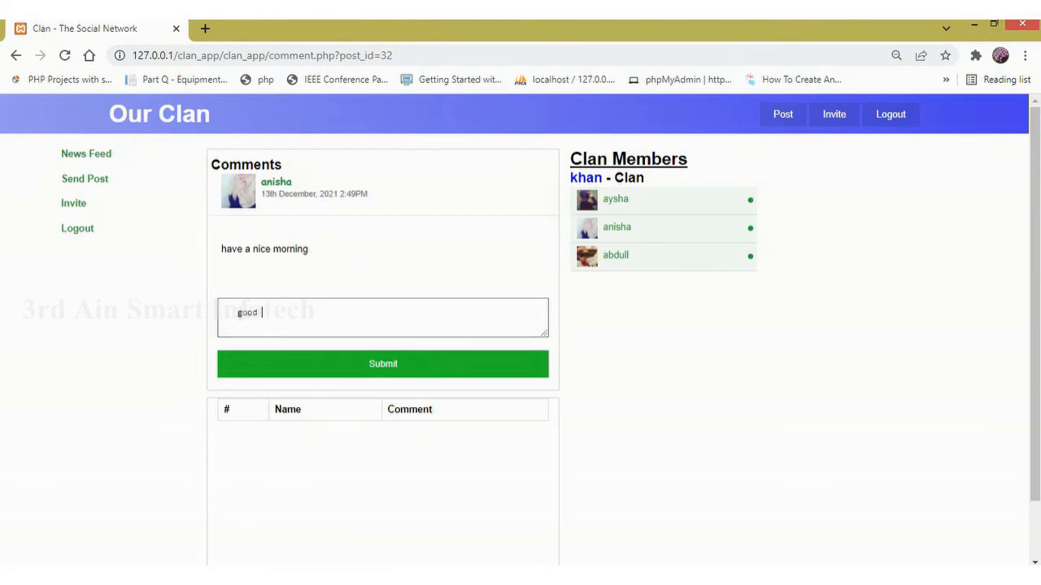
type("morning")
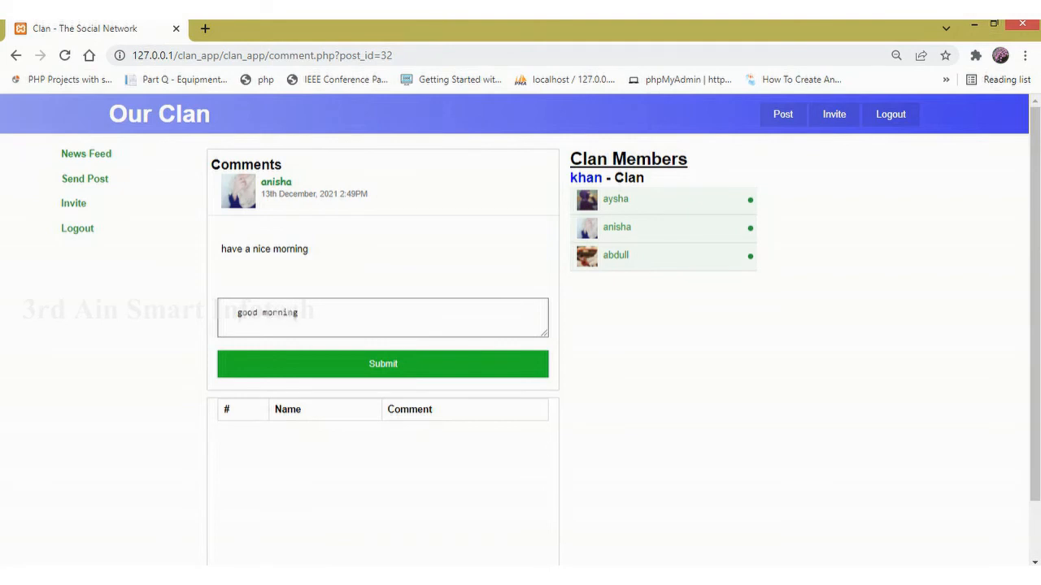
left_click(382, 365)
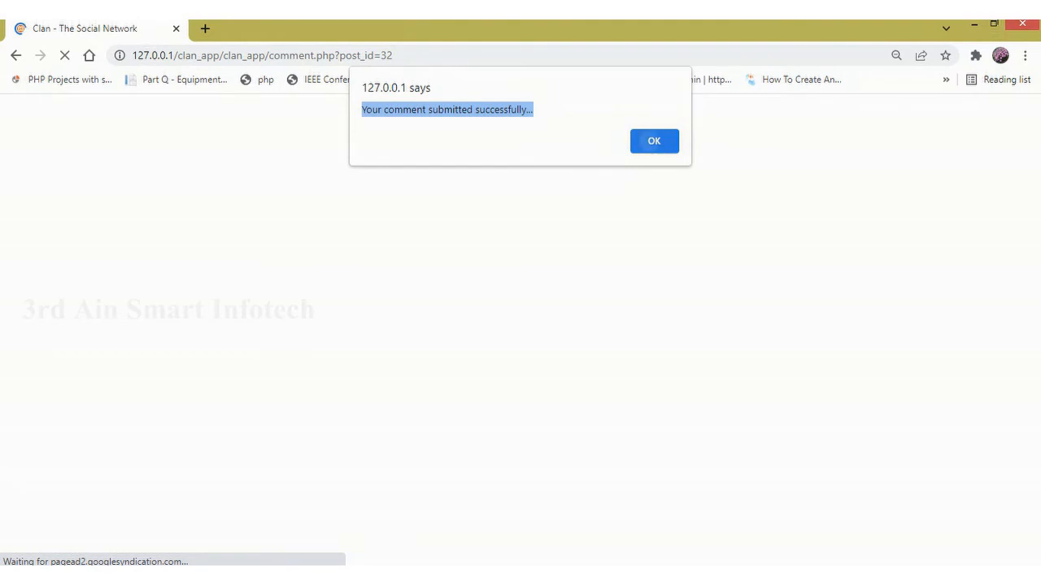
left_click(654, 140)
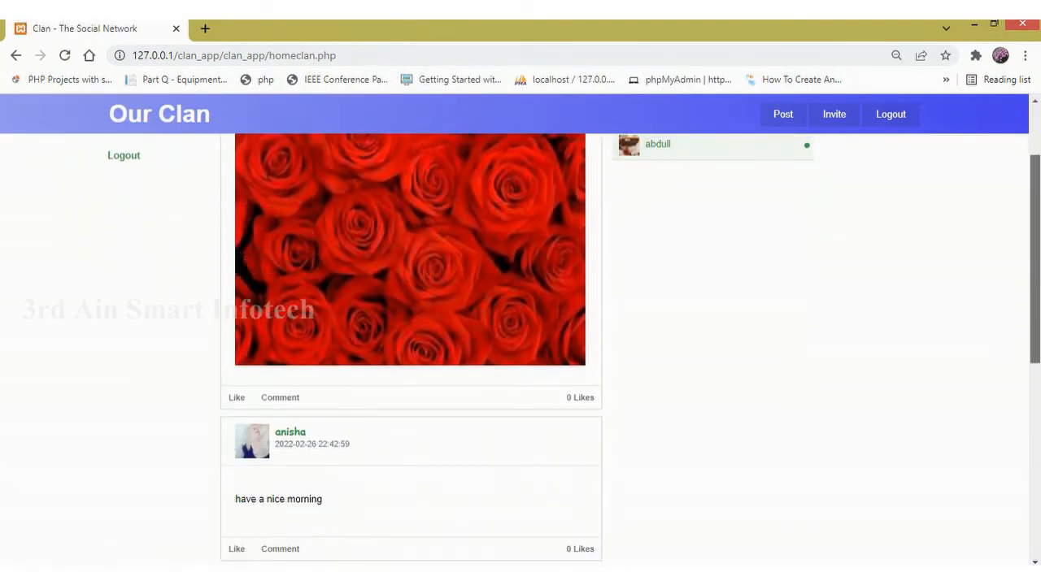
scroll("down", 3)
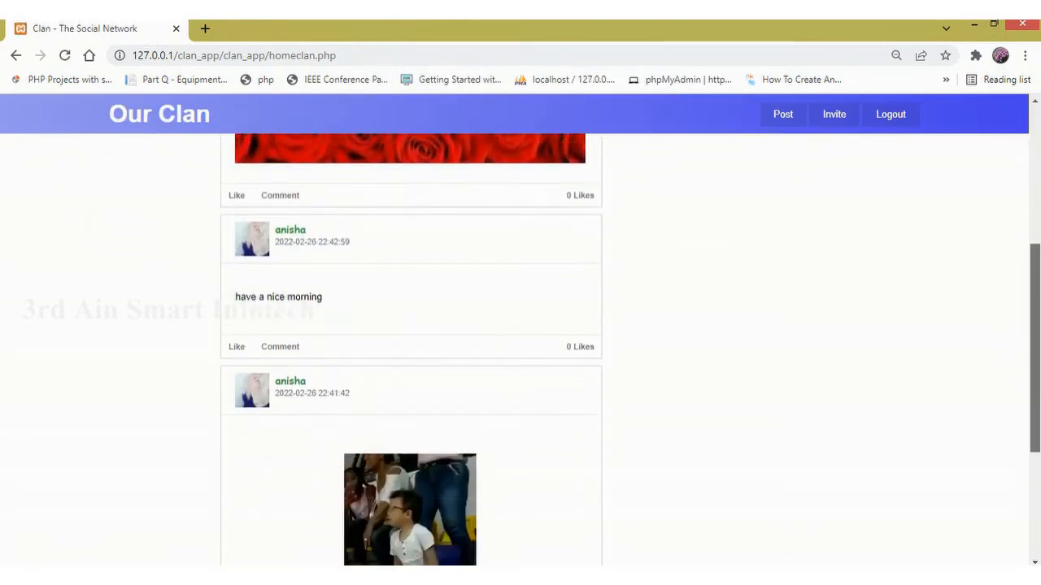
scroll("up", 3)
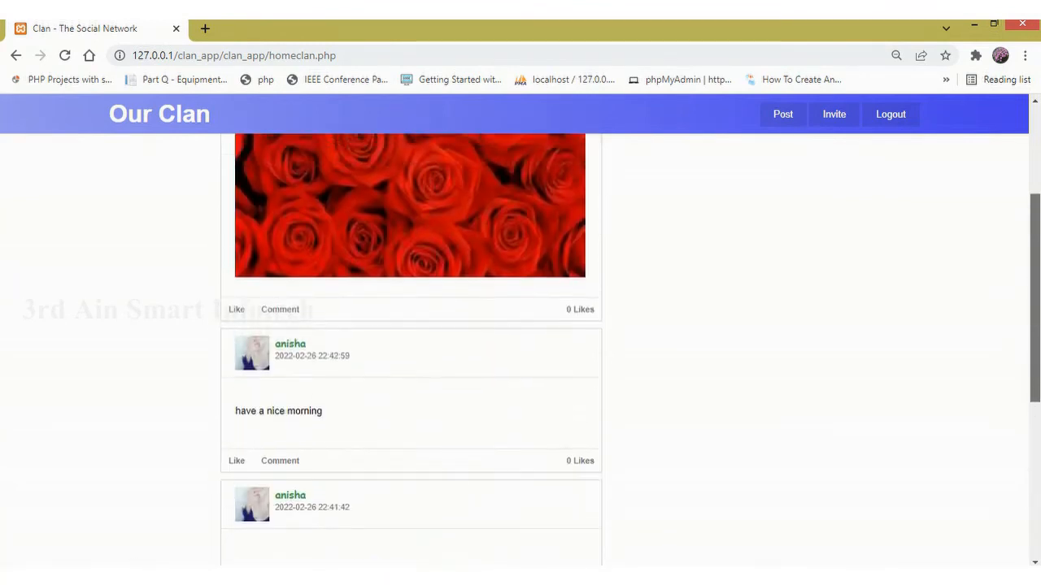
scroll("up", 3)
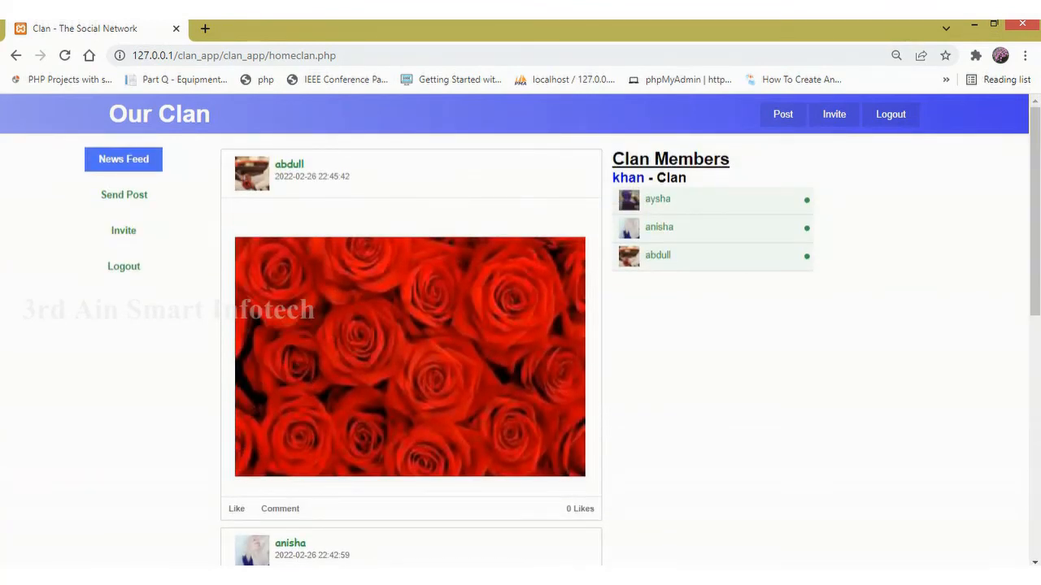
mouse_move(124, 231)
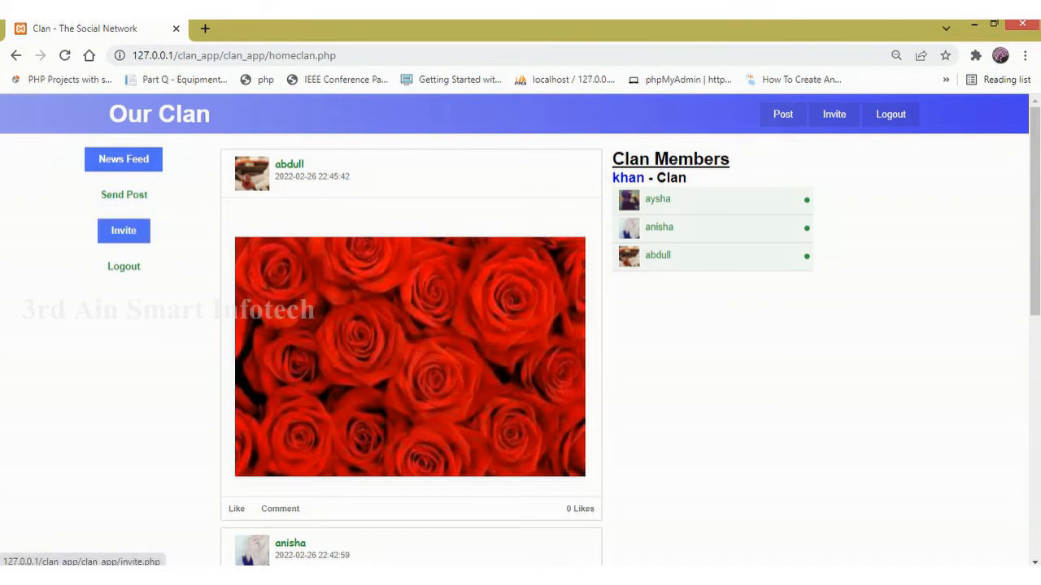
- From the Invite page, launch a Gmail draft with the 'Please Join Our Clan App' message
left_click(124, 231)
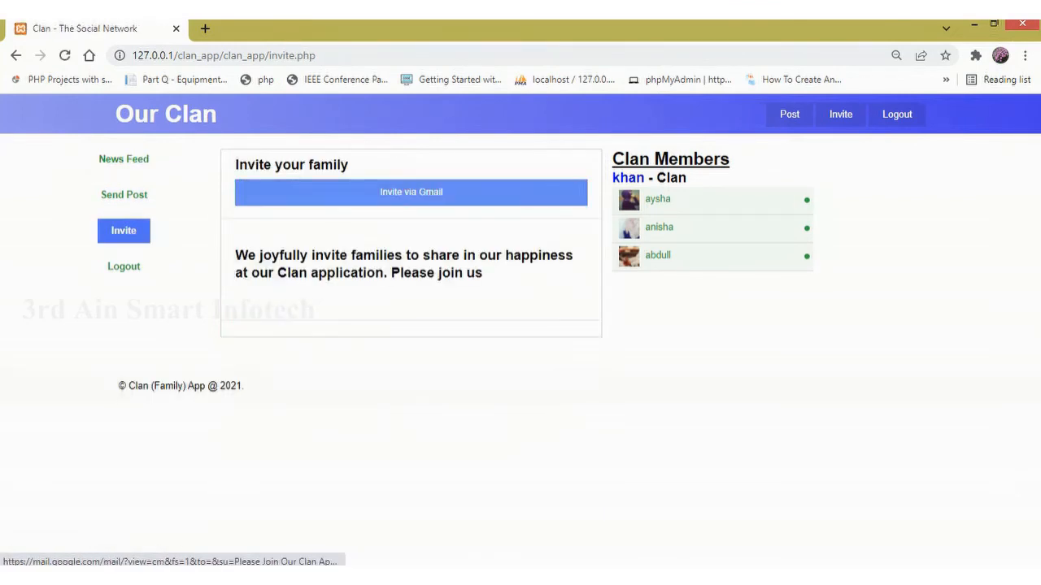
left_click(409, 192)
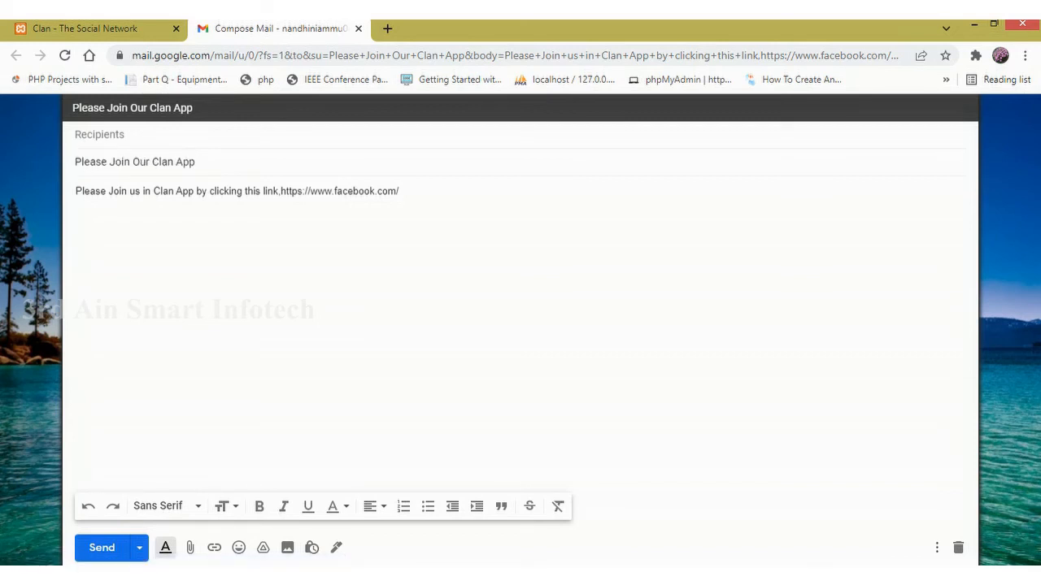
- Leave the Gmail draft at the Recipients field and return to the Clan app tab
triple_click(235, 192)
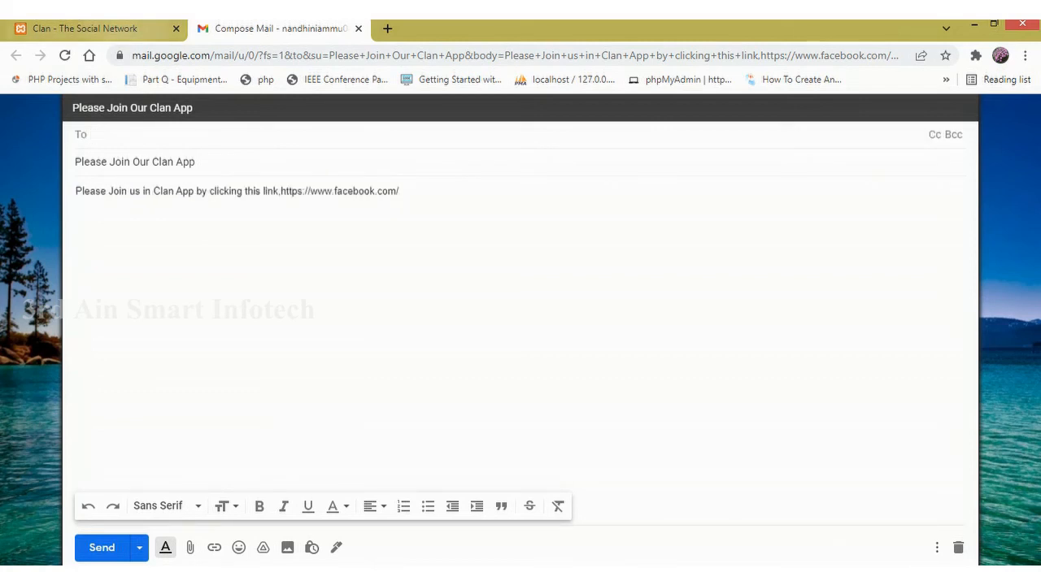
left_click(85, 29)
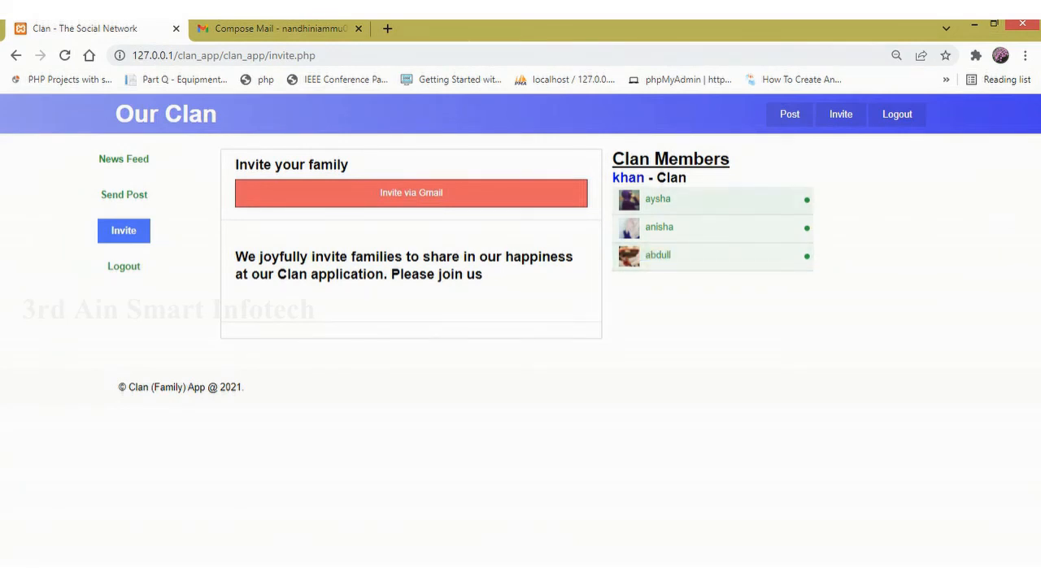
mouse_move(713, 226)
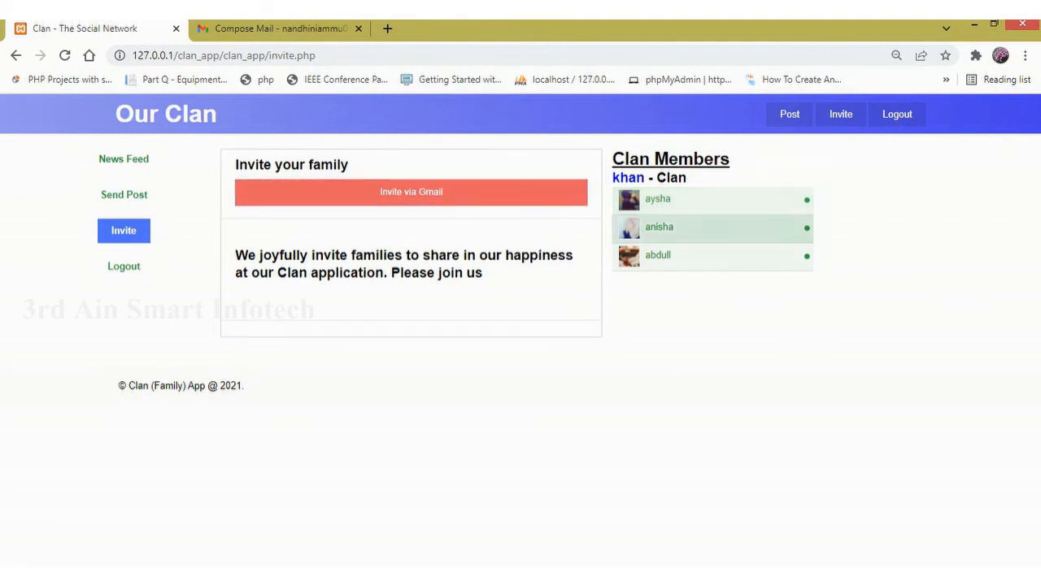
mouse_move(712, 254)
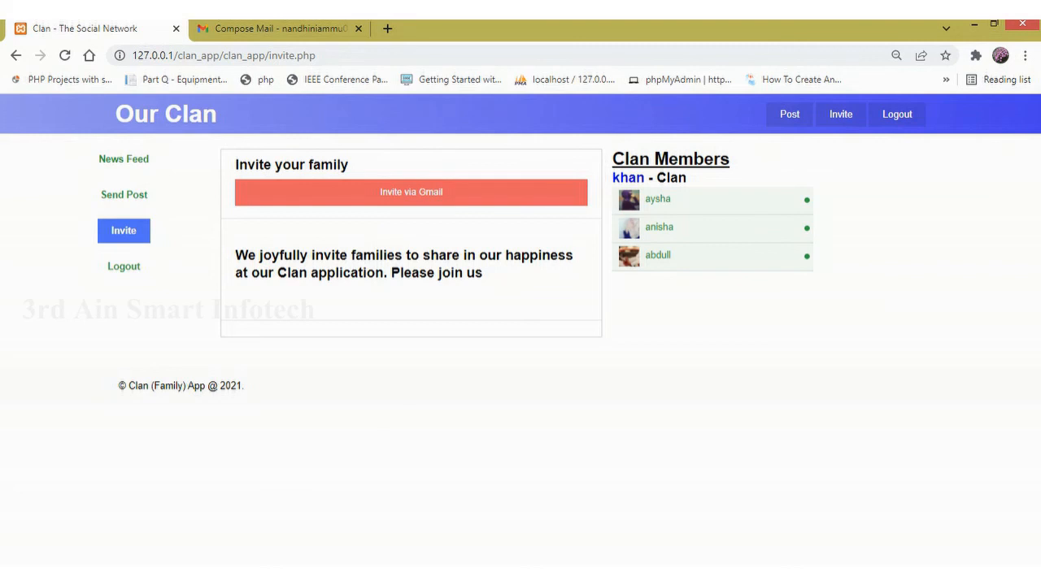
mouse_move(123, 267)
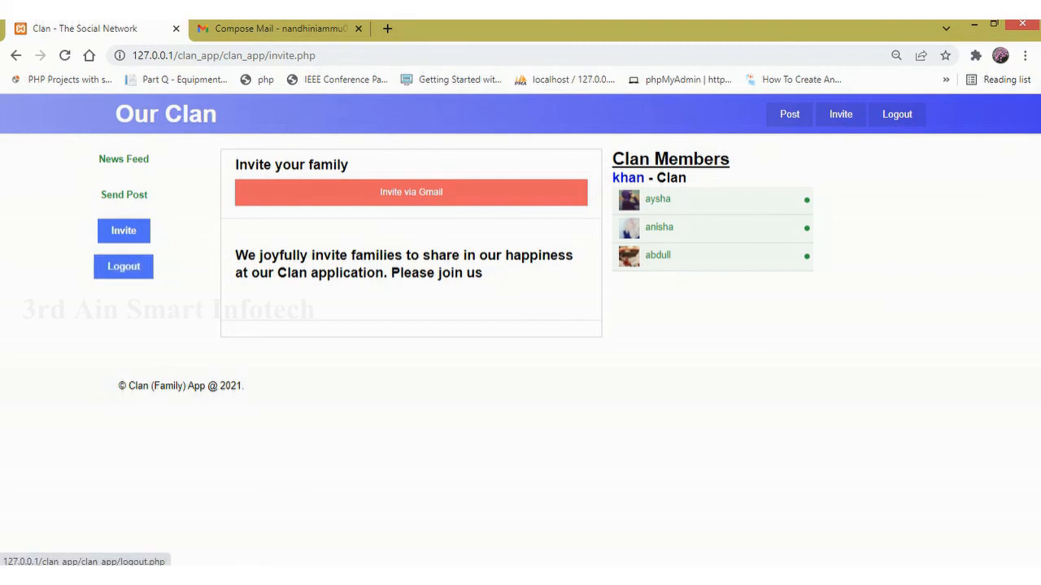
- Log out of the Clan app back to the login page
left_click(123, 266)
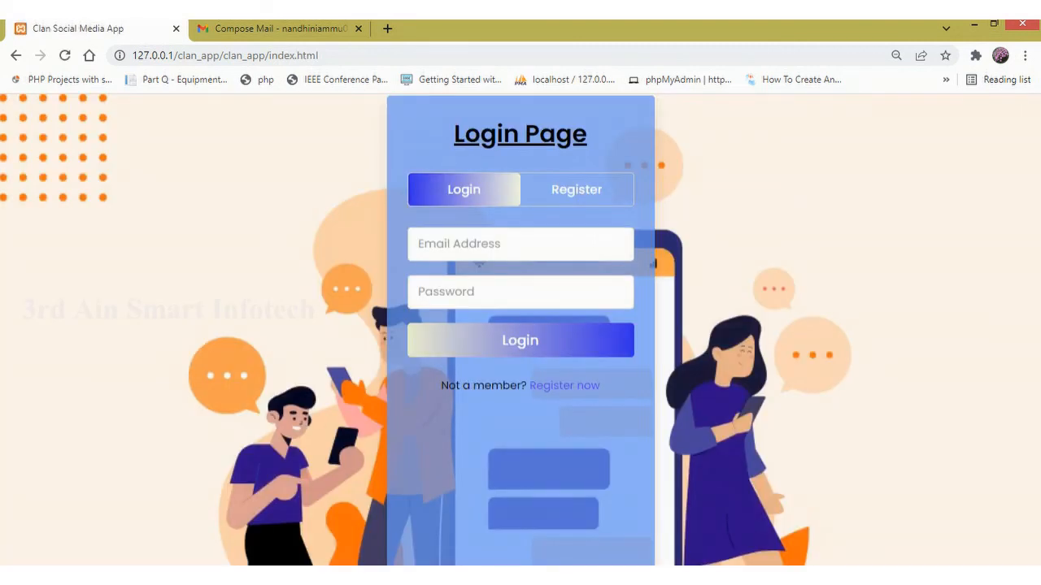